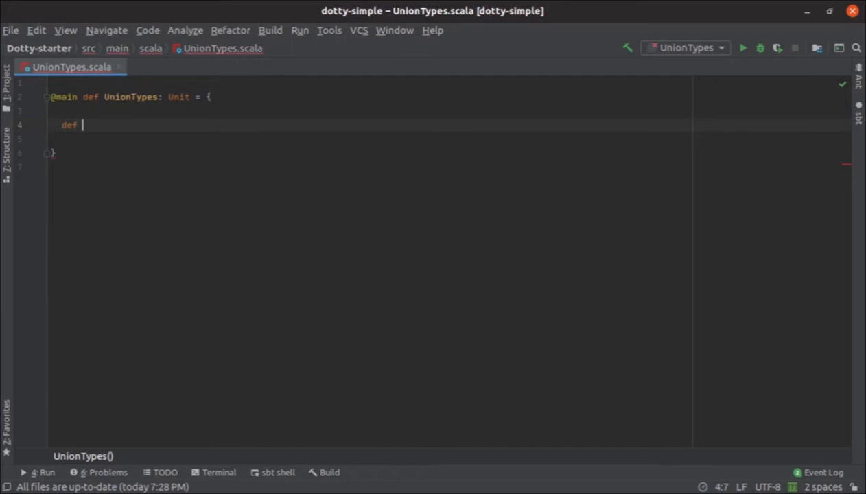
# - Write def example(p: Int | String | Boolean) = { with an empty braced body
pyautogui.write('example()')
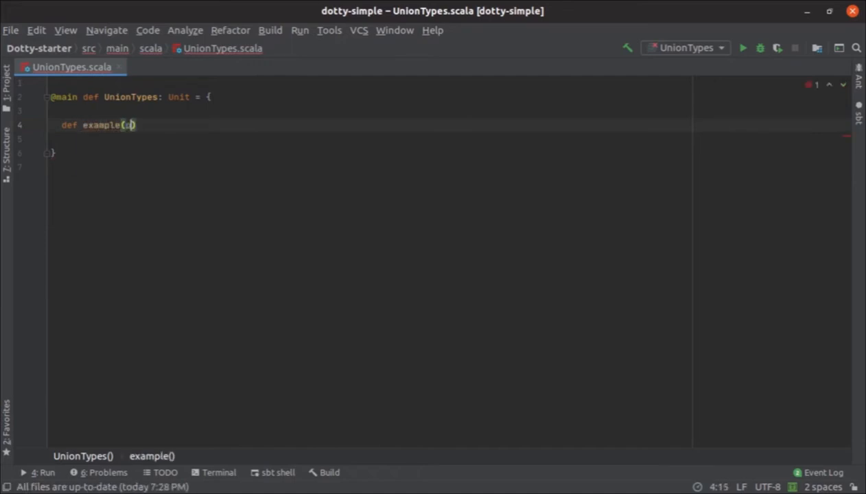
pyautogui.write(':')
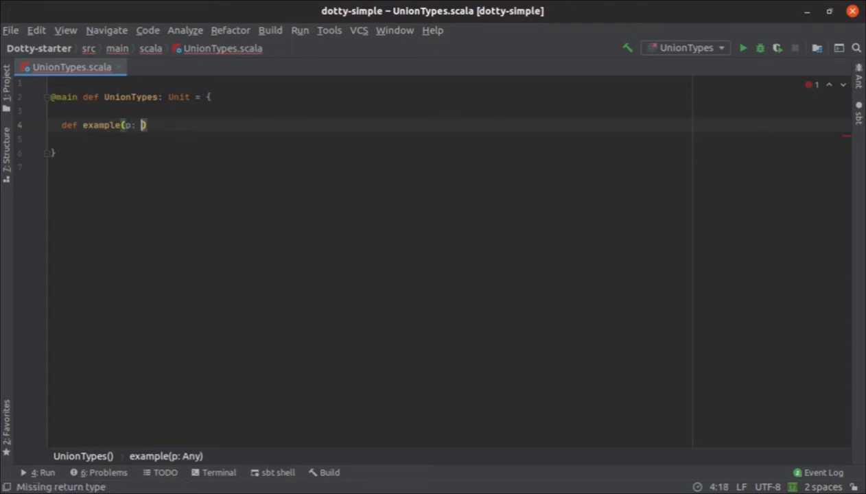
pyautogui.write('Int |')
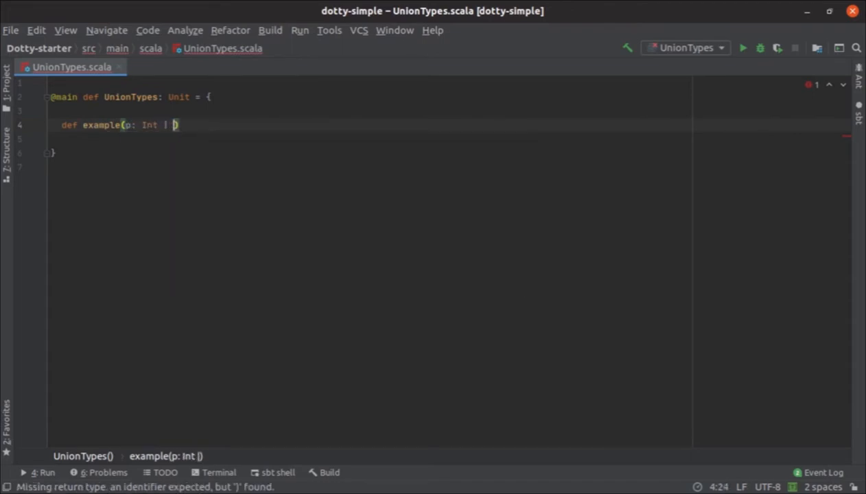
pyautogui.write('String |')
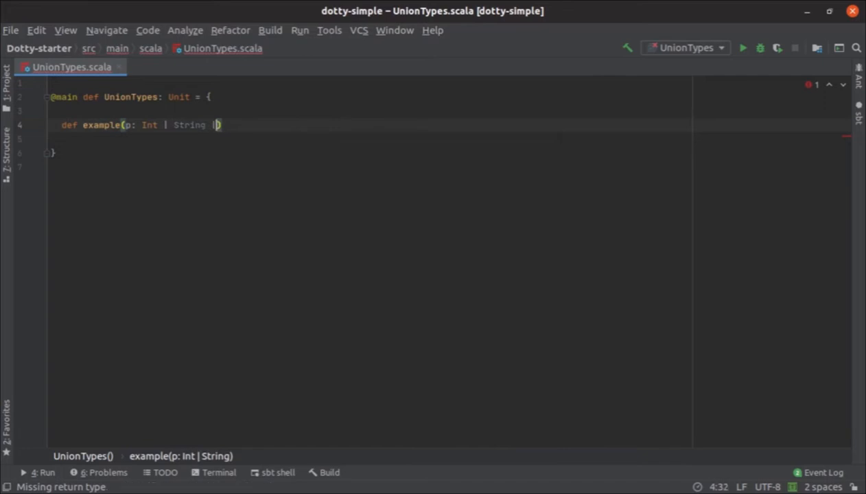
pyautogui.write('Boolean')
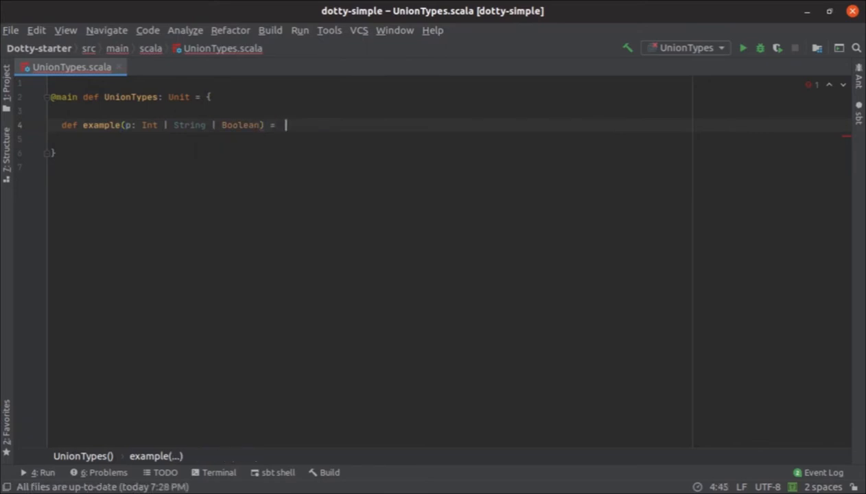
pyautogui.write('{')
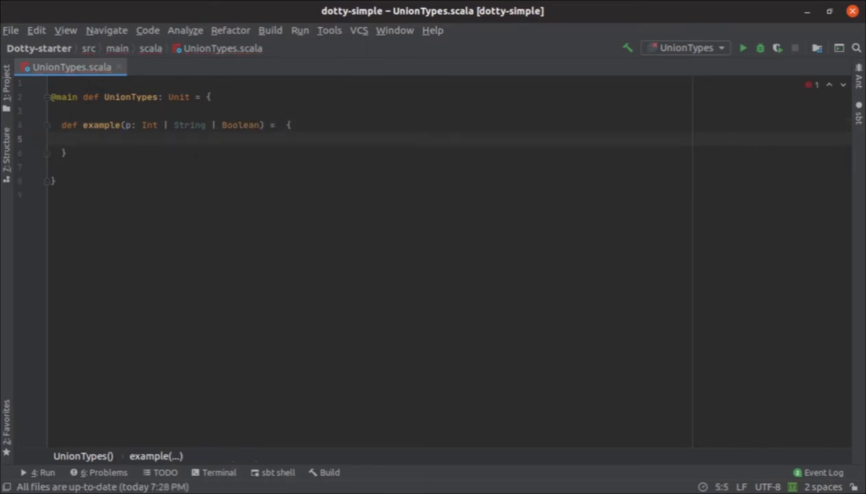
# - Write p match with _: Int, _: Boolean and _: String cases each printing its type name
pyautogui.write('p match {')
pyautogui.write('case _: Int')
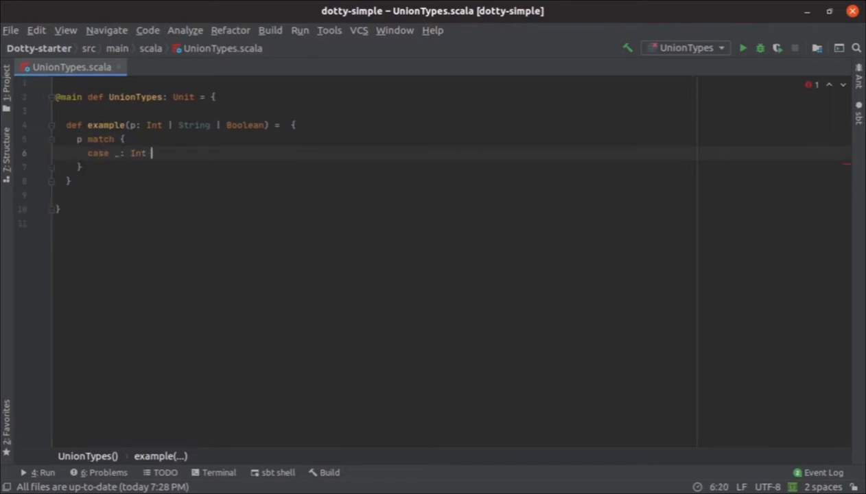
pyautogui.write('=> println(')
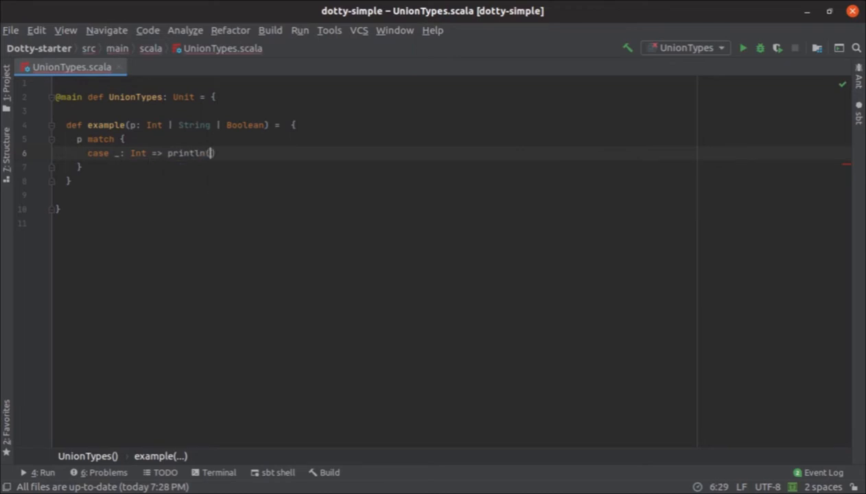
pyautogui.write('"Int"')
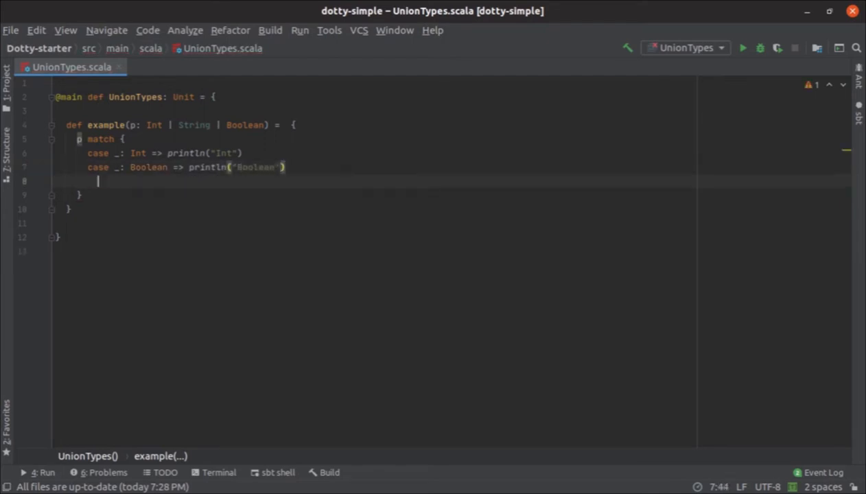
pyautogui.write('case _')
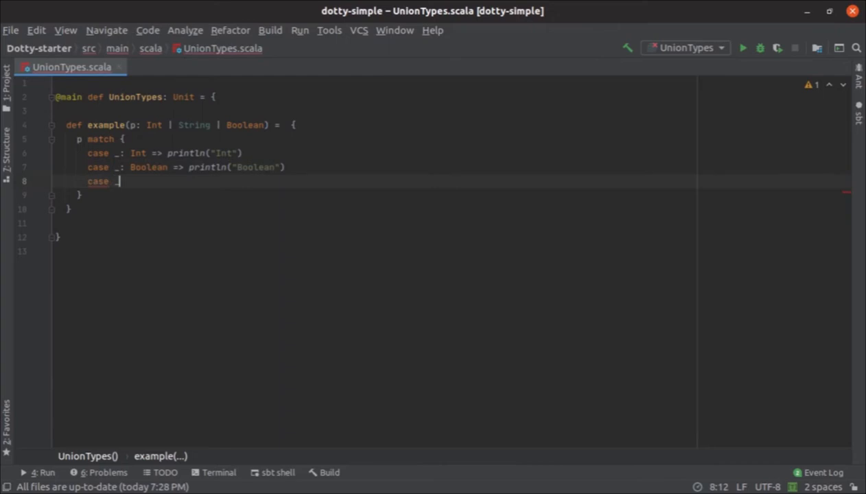
pyautogui.write('_: String =>')
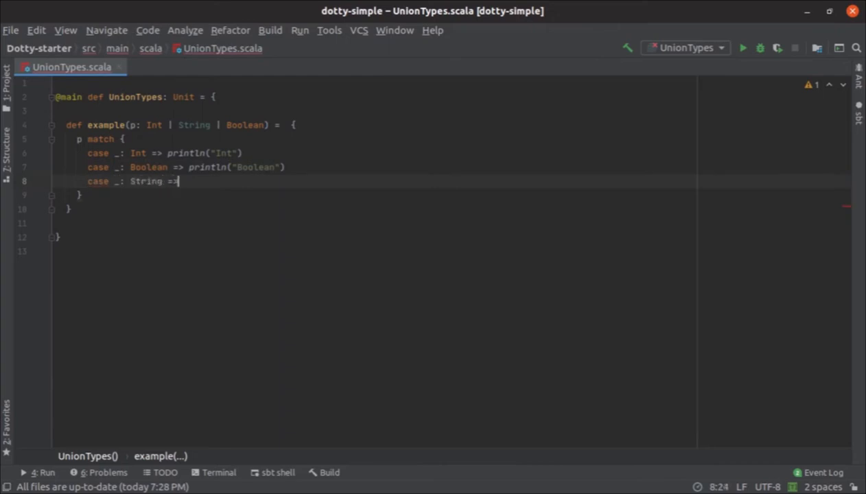
pyautogui.write('println()')
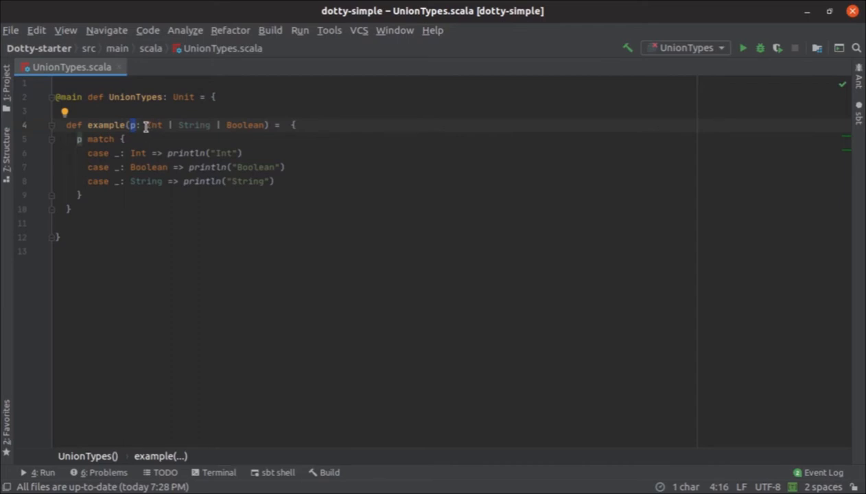
pyautogui.moveTo(146, 125); pyautogui.dragTo(266, 125)
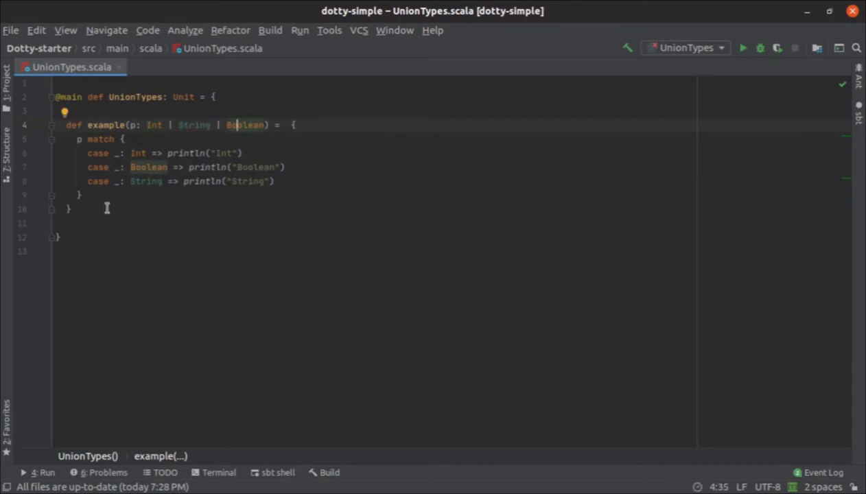
# - Add the calls example(false), example("1234") and example(898) below the method
pyautogui.write('example(')
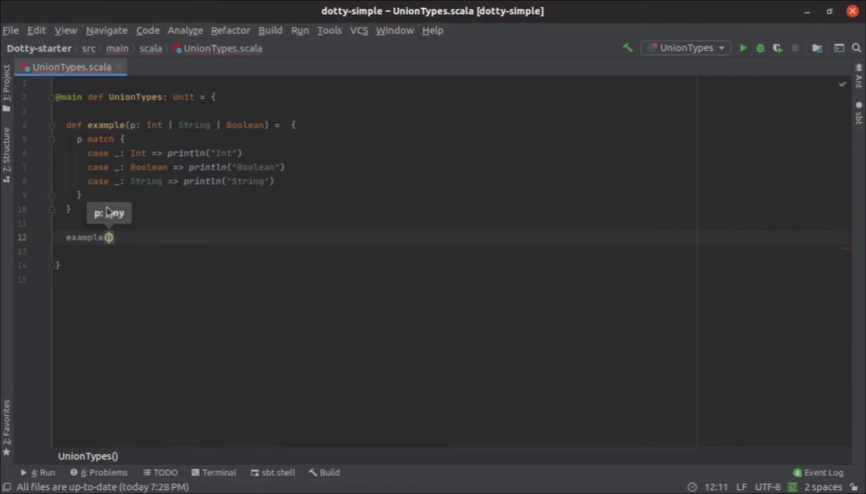
pyautogui.write('false')
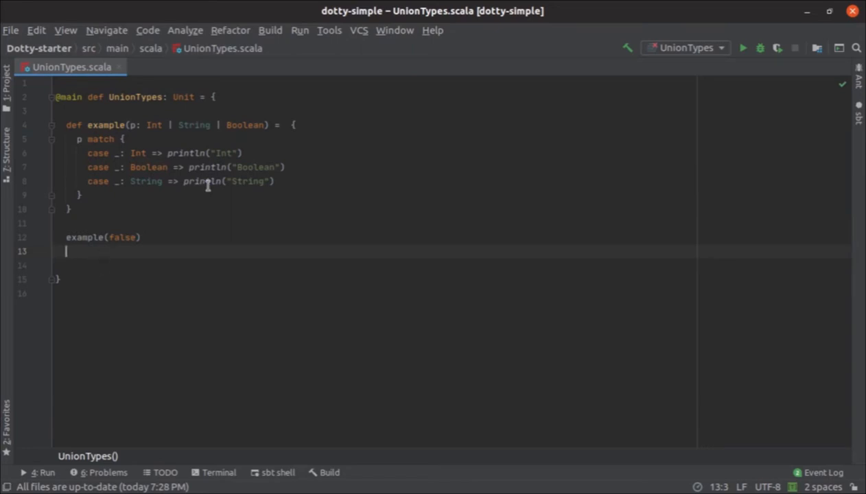
pyautogui.click(129, 236)
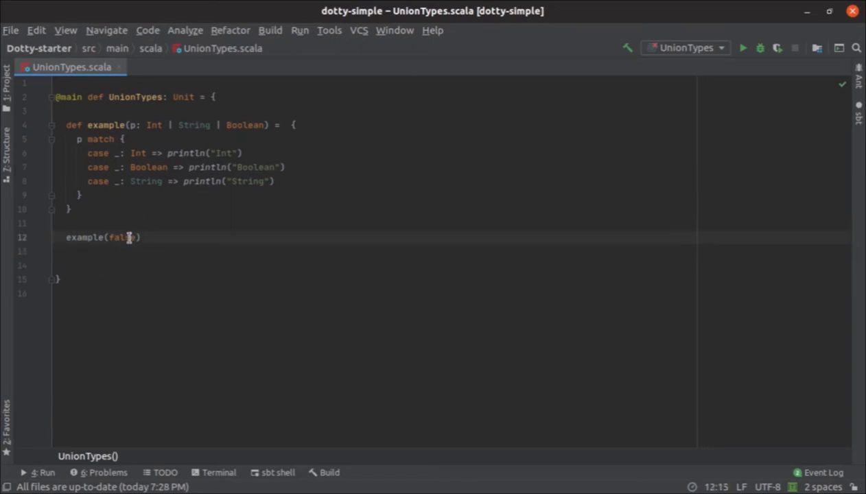
pyautogui.doubleClick(122, 238)
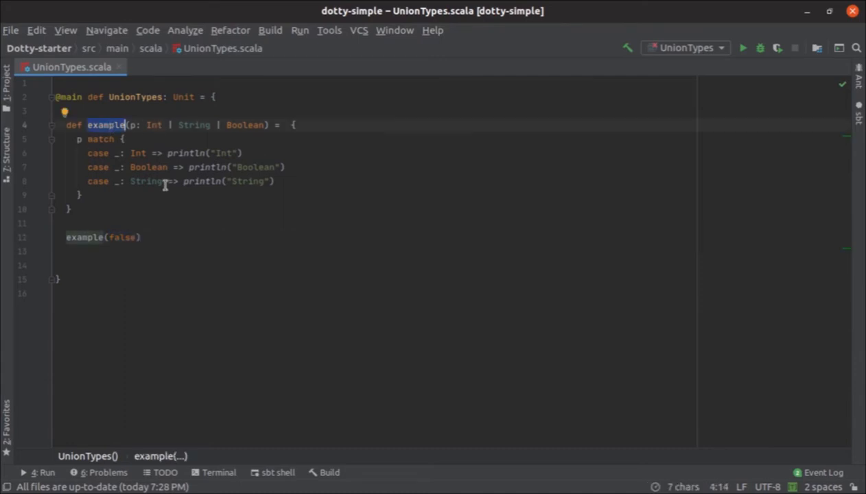
pyautogui.write('example("')
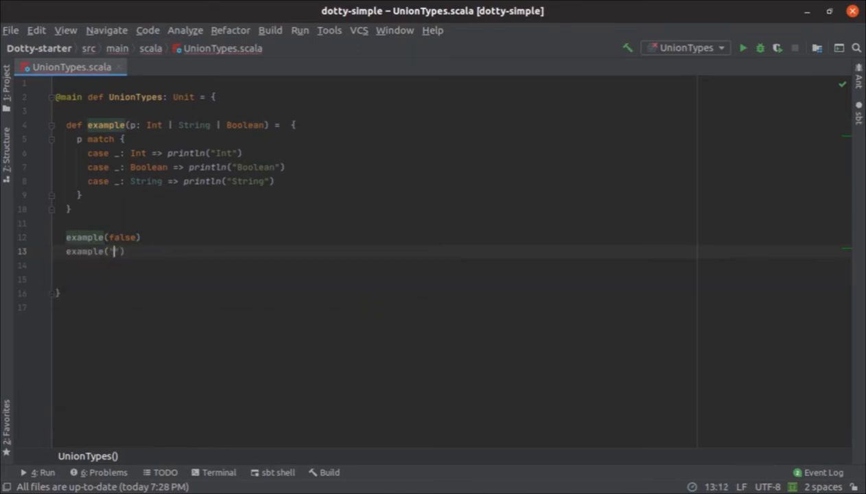
pyautogui.write('1234')
pyautogui.click(375, 265)
pyautogui.write('example')
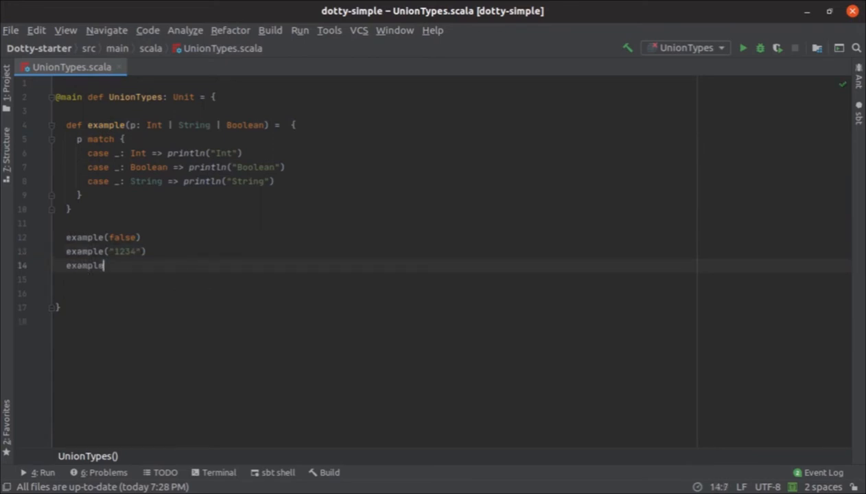
pyautogui.write('(898)')
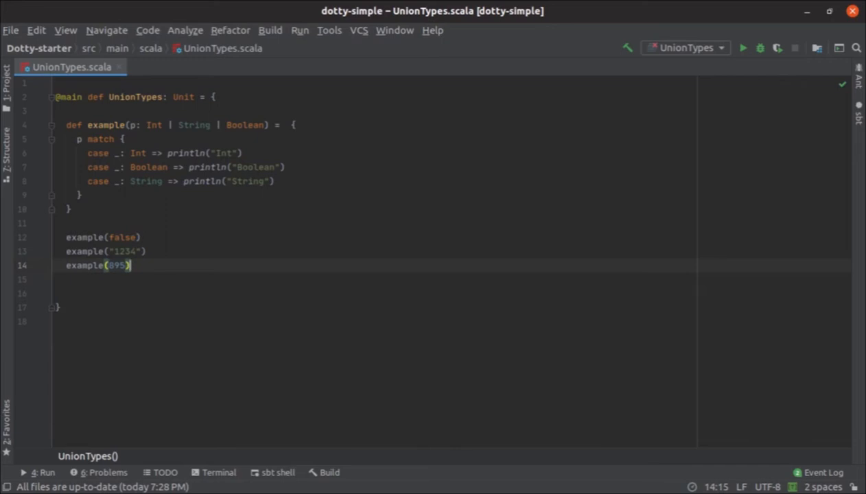
pyautogui.moveTo(41, 287)
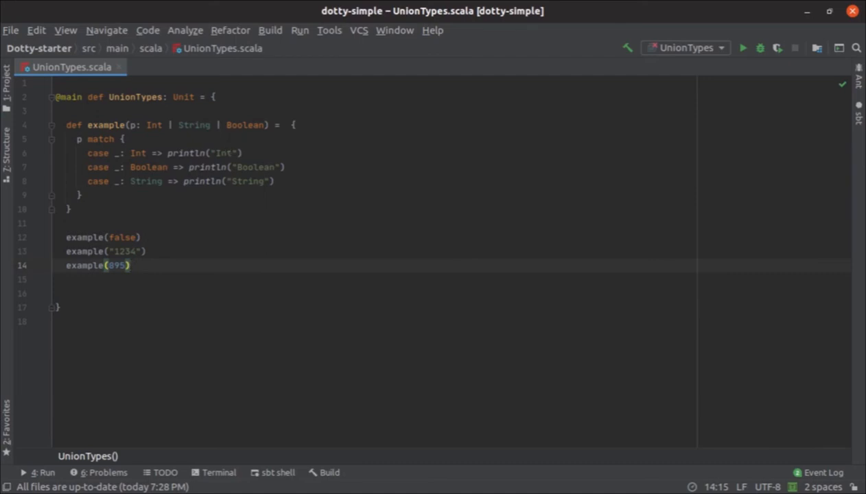
# - Add a fourth call example(122344.) passing a decimal number argument
pyautogui.write('example()')
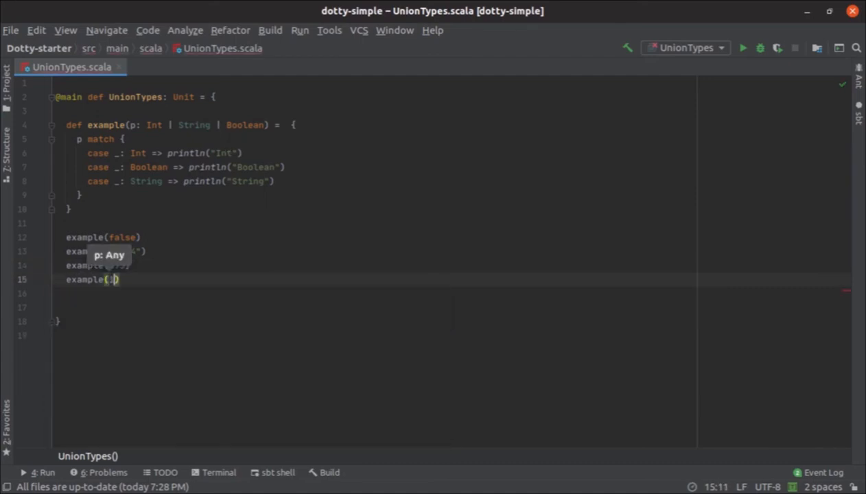
pyautogui.write('122344.444D')
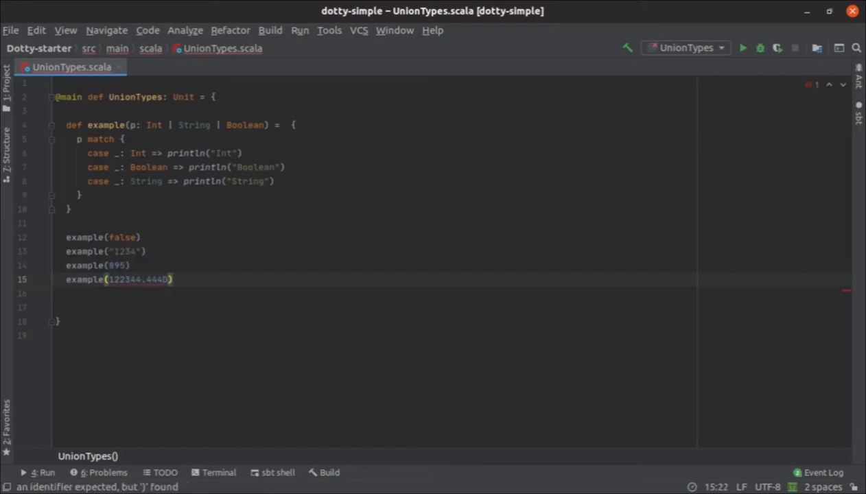
pyautogui.moveTo(137, 280)
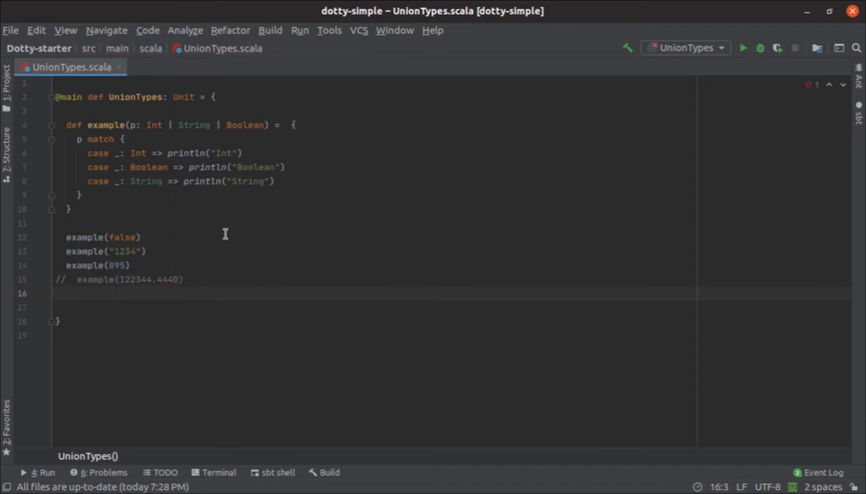
pyautogui.moveTo(209, 154)
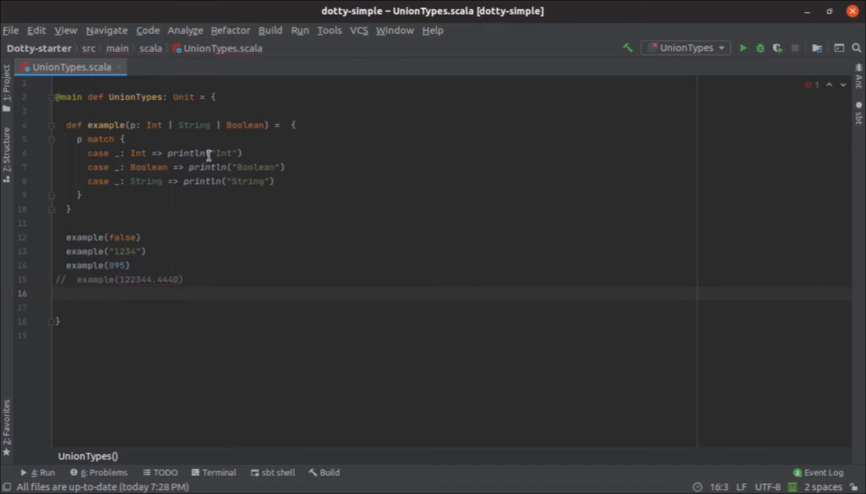
pyautogui.moveTo(151, 125)
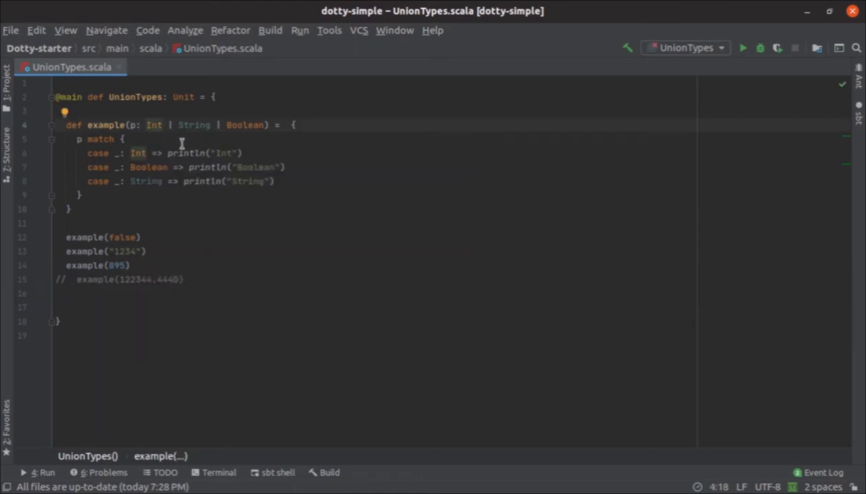
# - Cut Int | String from the parameter type to move it after Boolean
pyautogui.moveTo(146, 125); pyautogui.dragTo(212, 125)
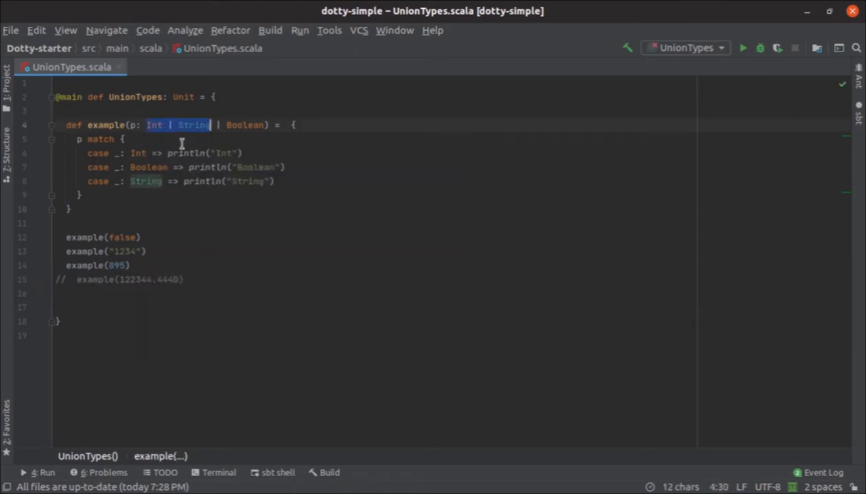
pyautogui.press('Delete')
pyautogui.write('Boolean | ')
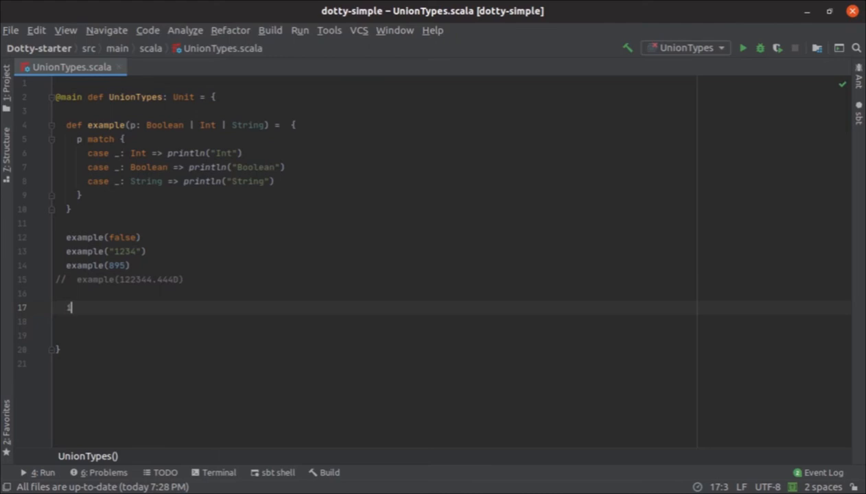
# - Write val tt: Any = if(11> 44) a string else 79845 on line 17
pyautogui.write('if(113)')
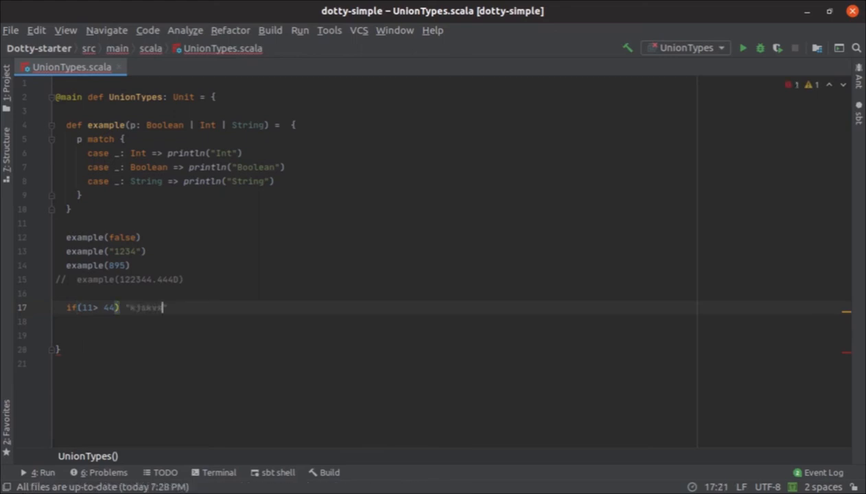
pyautogui.write('else')
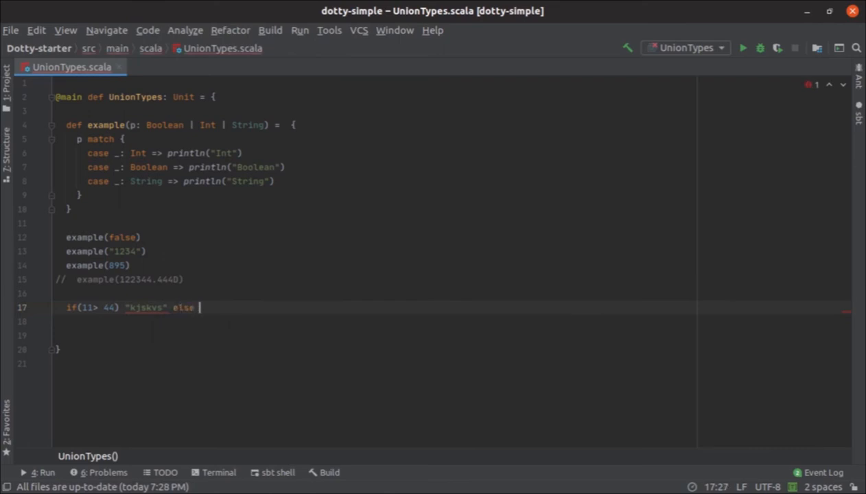
pyautogui.write('79845')
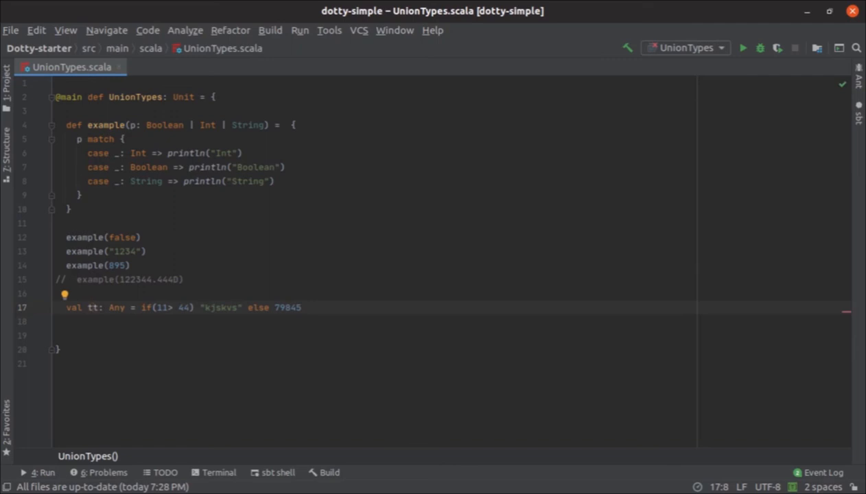
pyautogui.click(151, 308)
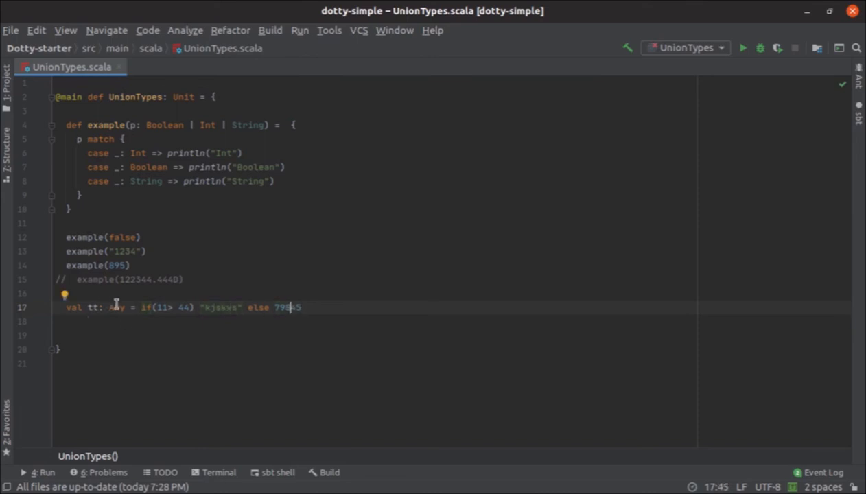
# - Retype tt as String | Int instead of Any and call example(tt) below
pyautogui.doubleClick(115, 308)
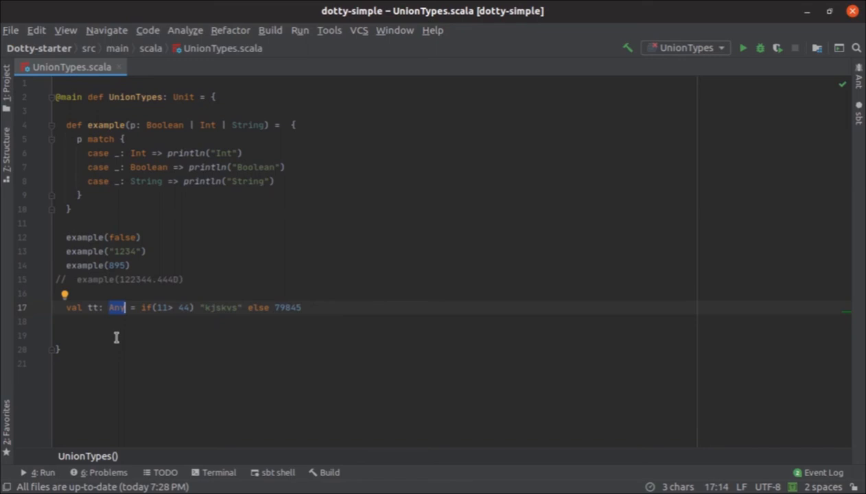
pyautogui.press('Delete')
pyautogui.write('String | I')
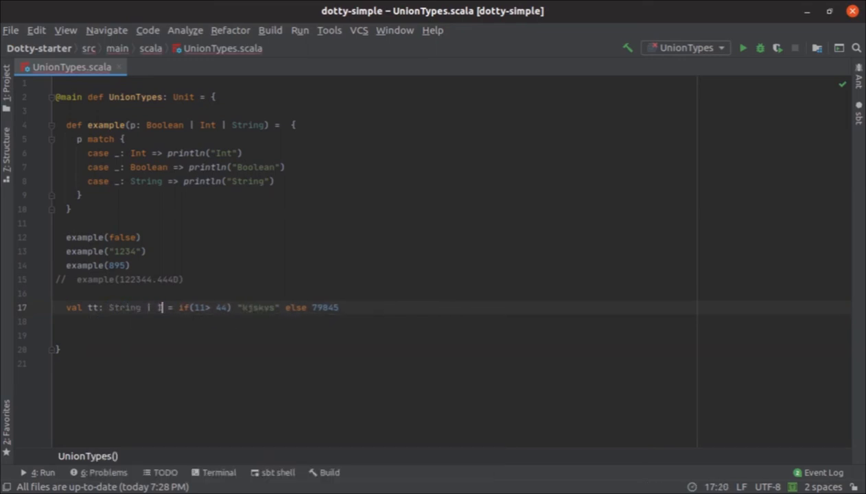
pyautogui.write('nt')
pyautogui.click(379, 335)
pyautogui.write('example(')
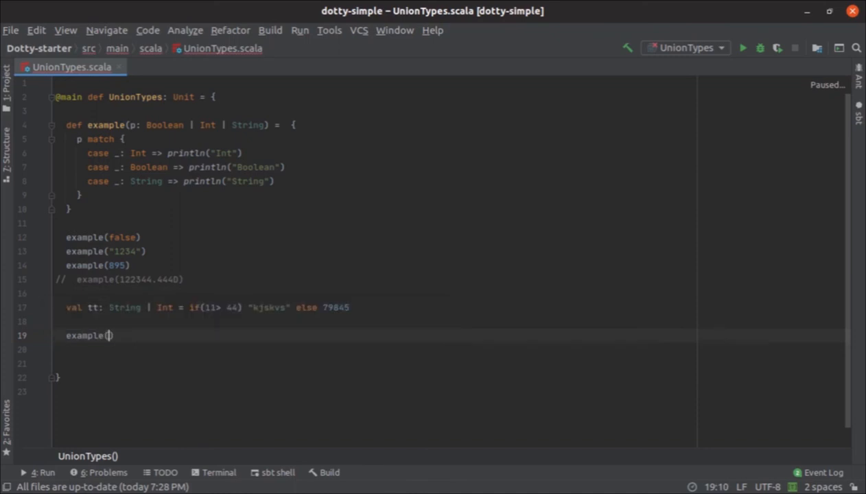
pyautogui.write('tt')
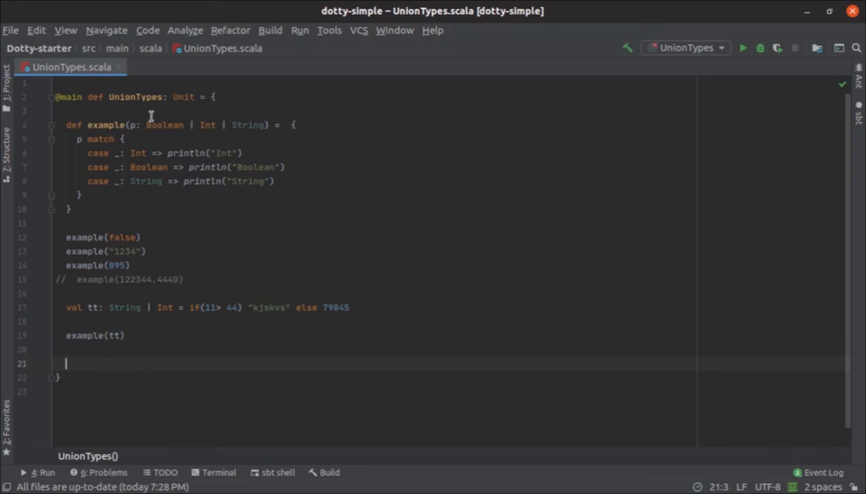
pyautogui.moveTo(211, 129)
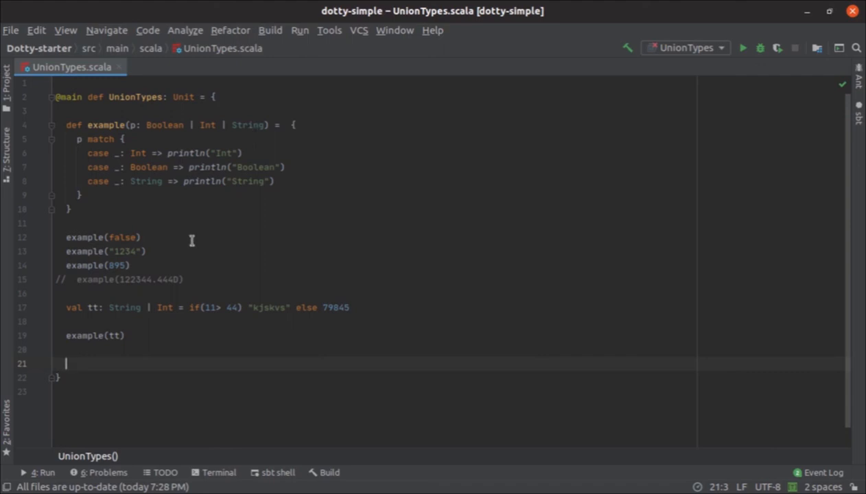
pyautogui.moveTo(125, 308)
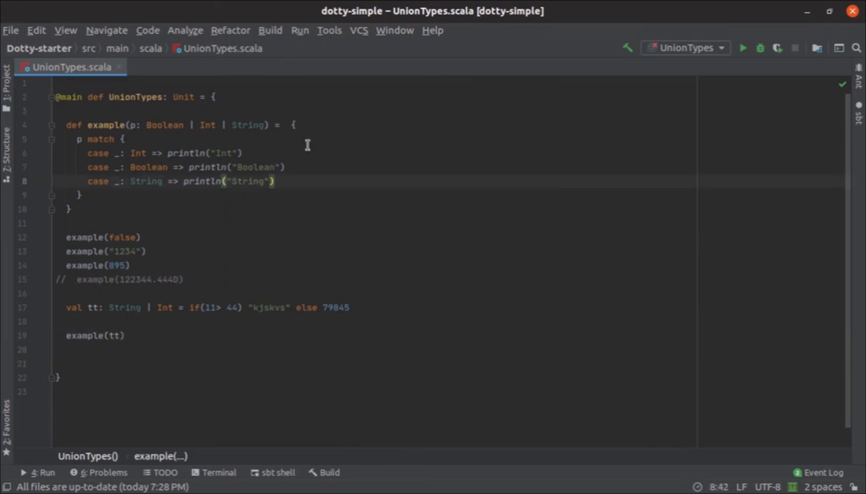
pyautogui.moveTo(302, 168)
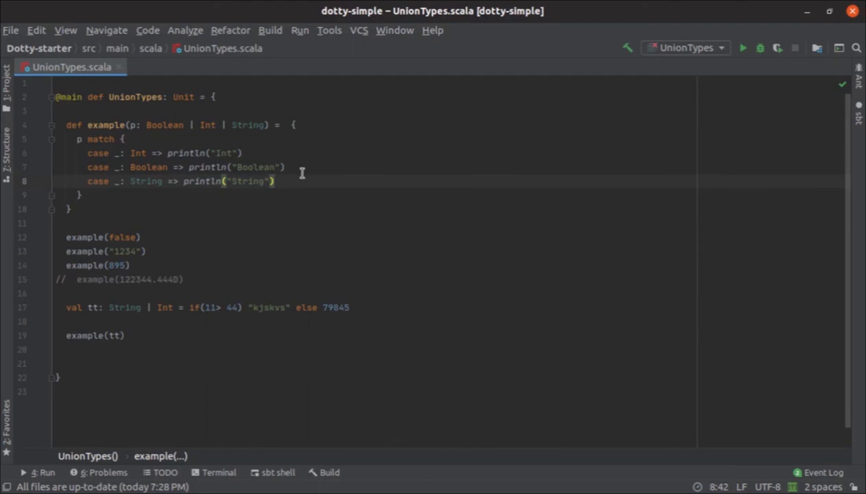
pyautogui.moveTo(156, 138)
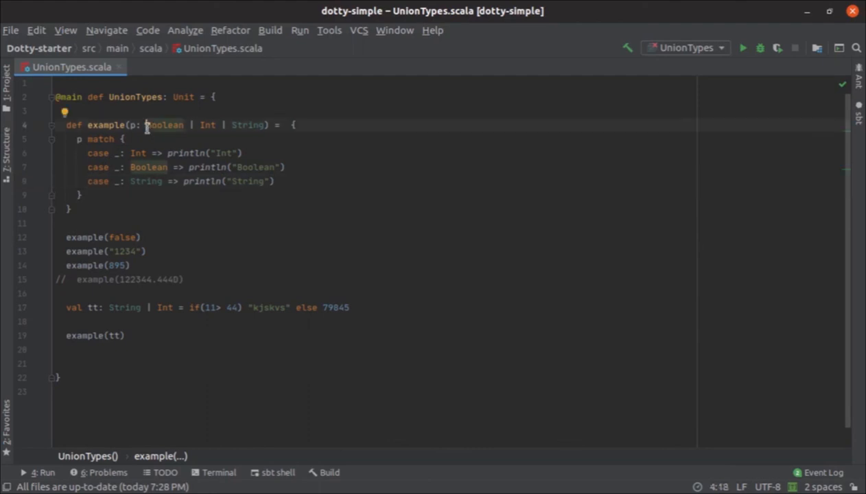
pyautogui.moveTo(145, 124); pyautogui.dragTo(264, 124)
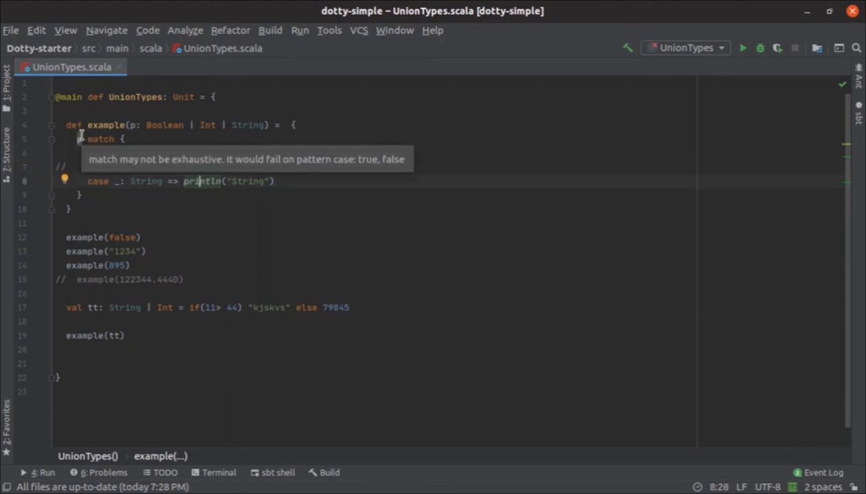
pyautogui.moveTo(143, 167)
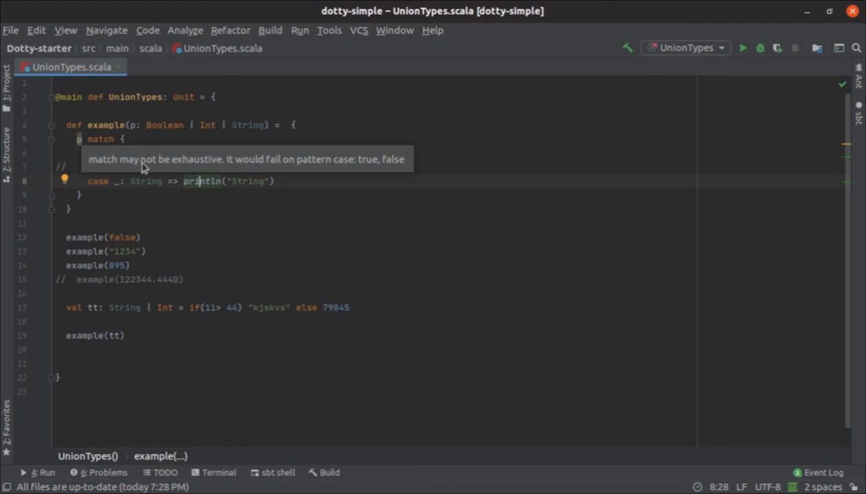
pyautogui.moveTo(281, 177)
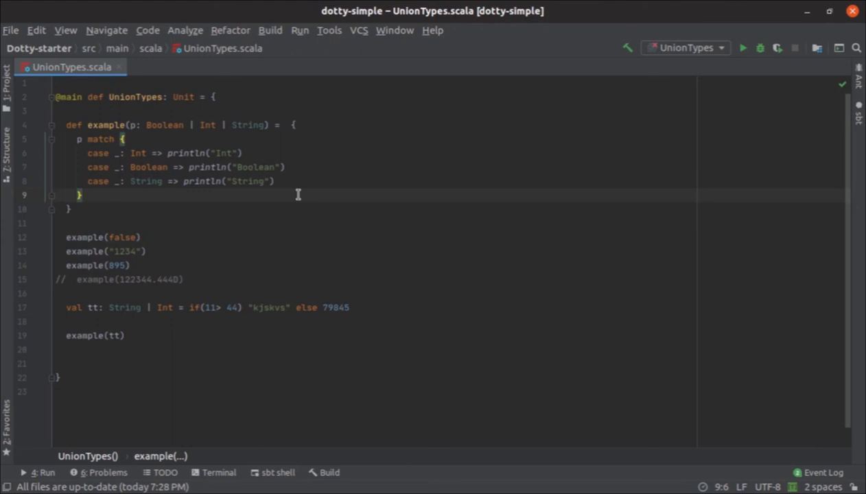
pyautogui.moveTo(467, 157)
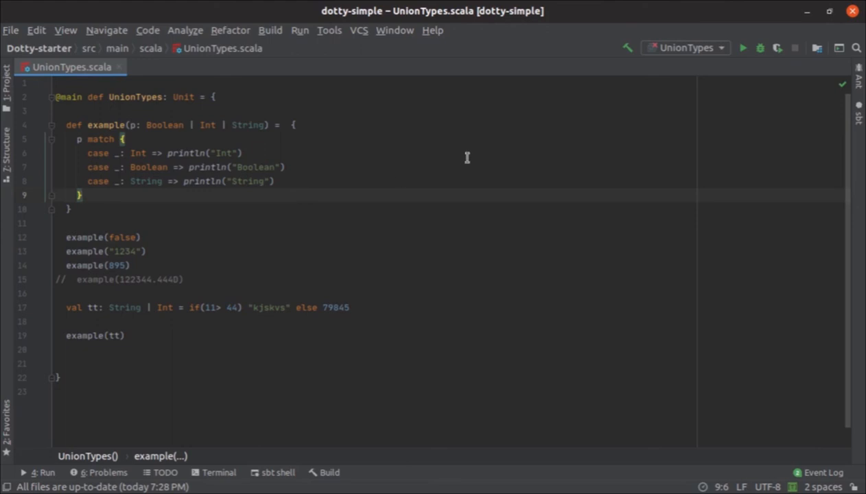
pyautogui.moveTo(631, 99)
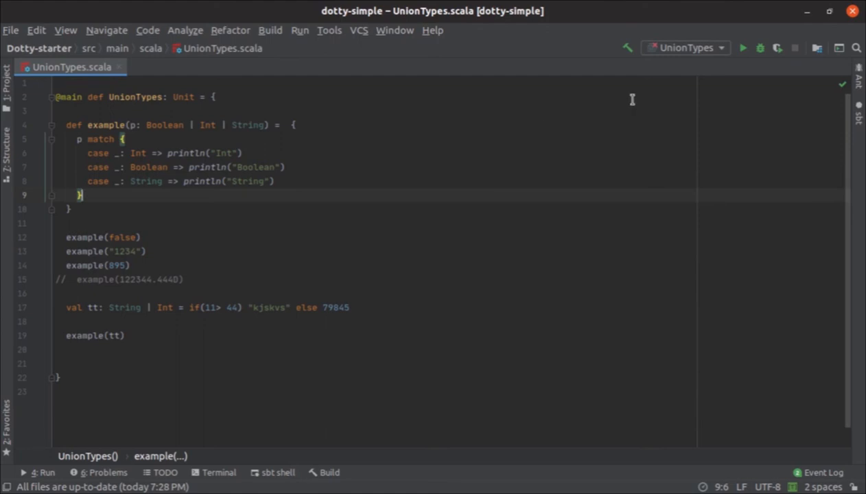